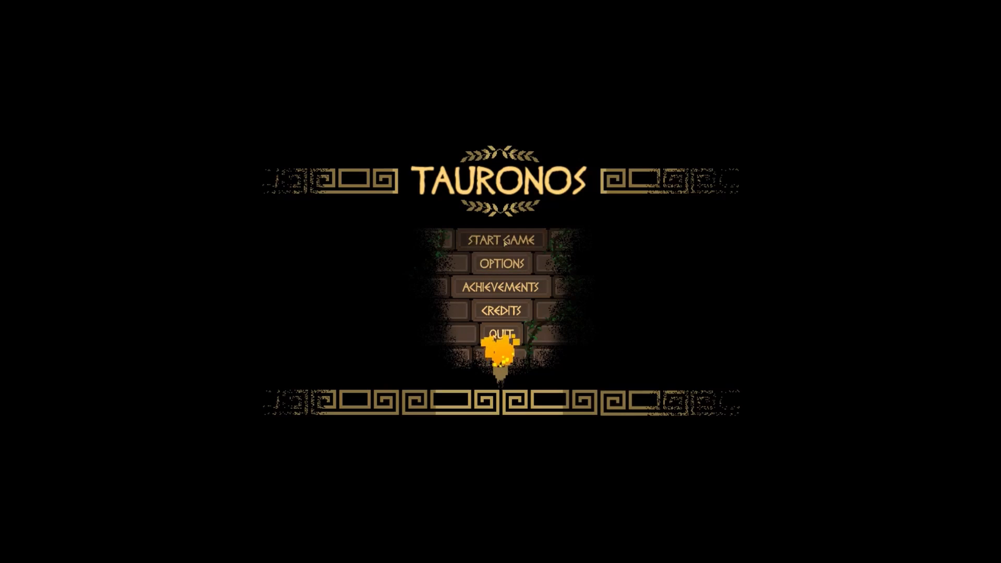
Start a new Tauronos game on Normal difficulty
left_click(501, 239)
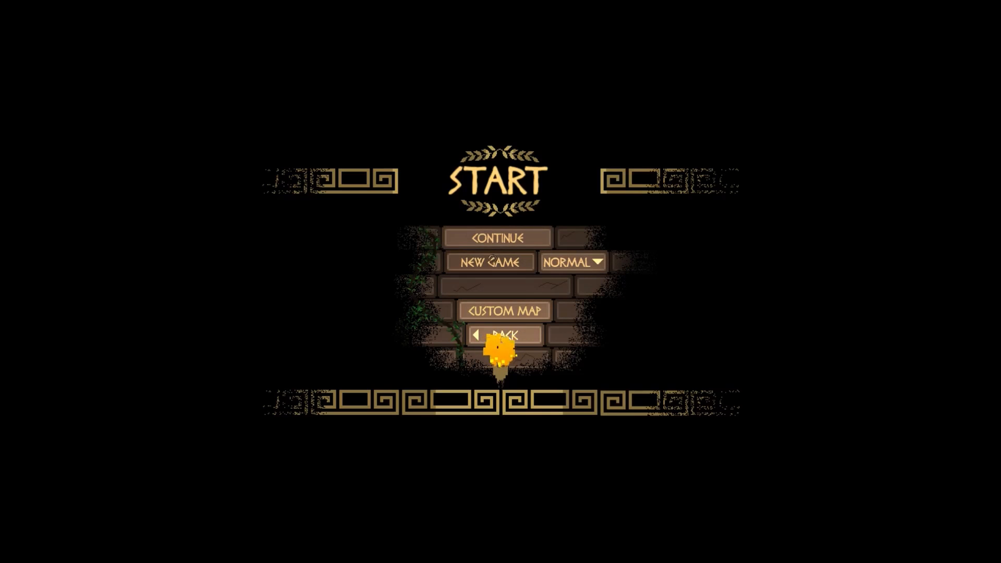
left_click(489, 262)
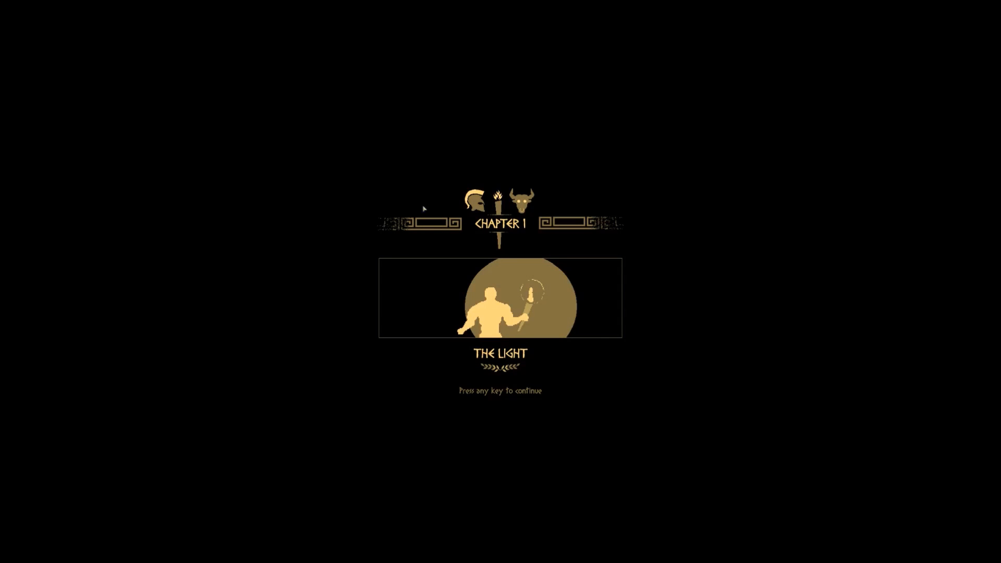
mouse_move(565, 327)
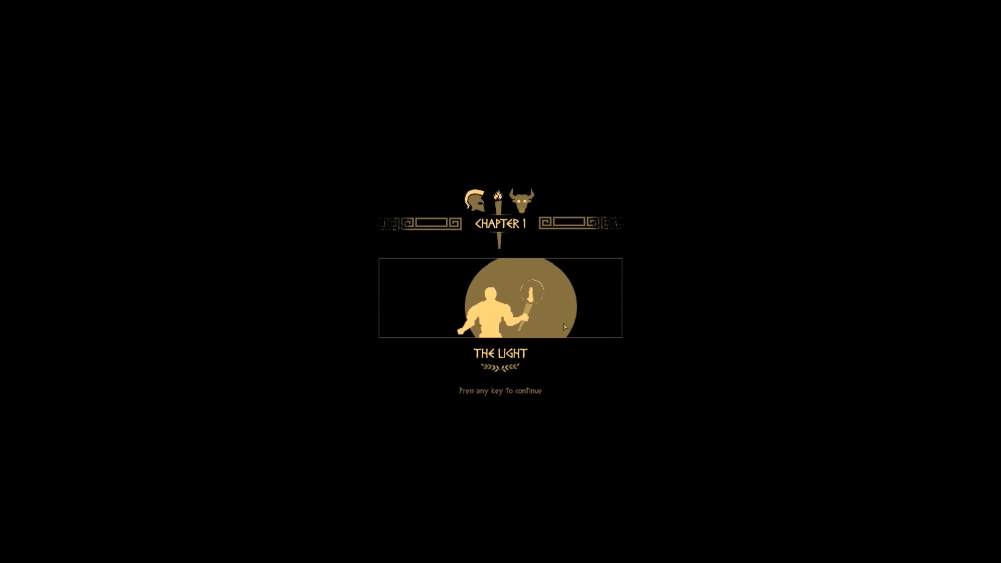
Dismiss the title card, walk the corridor, grab the wall upgrade and clear the rubble
key("space")
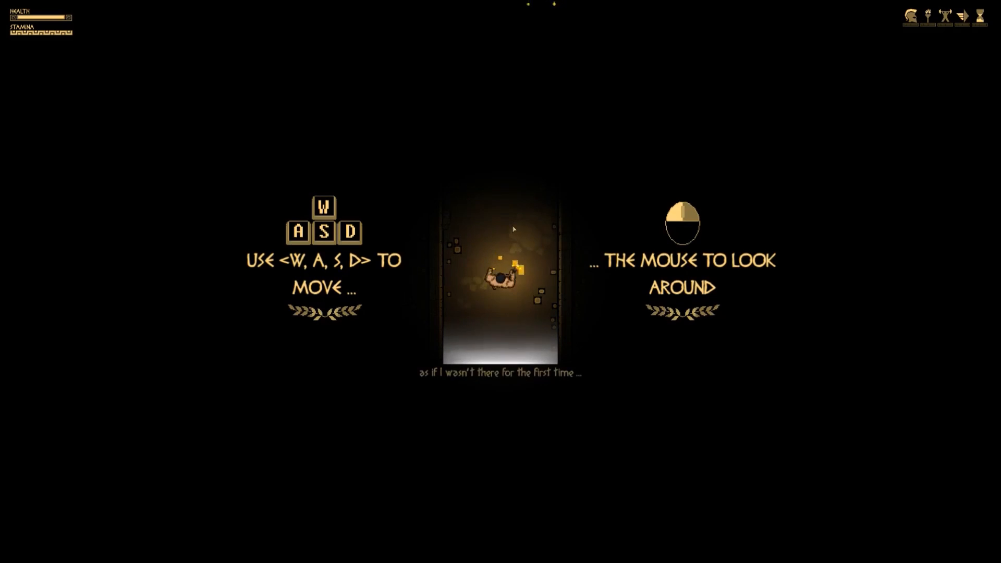
key("w")
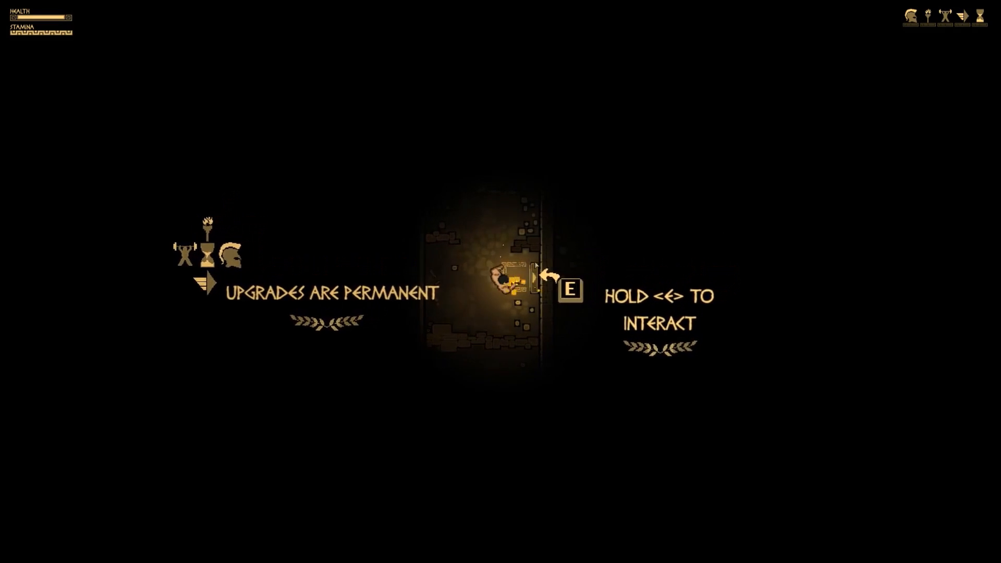
key("e")
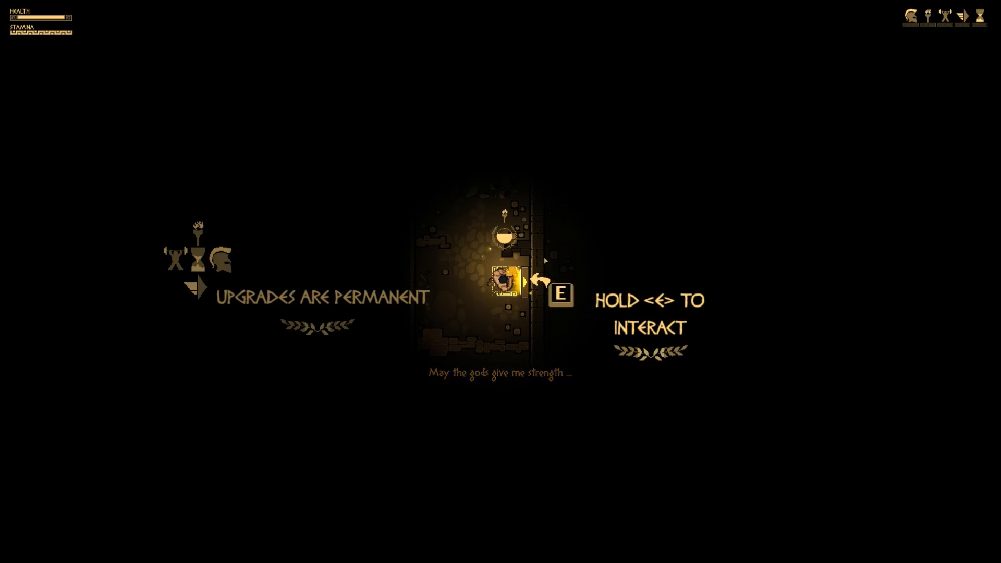
key("e")
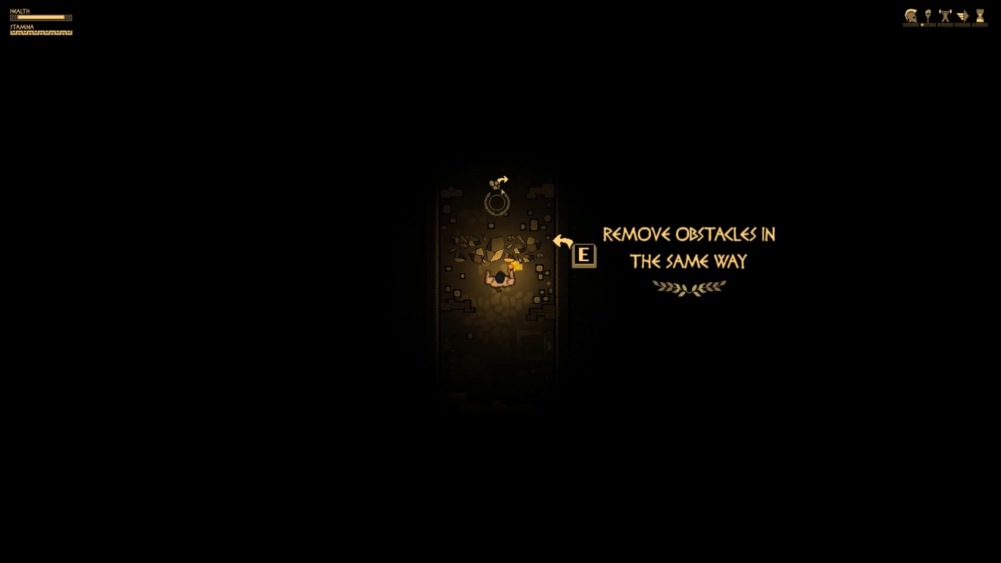
key("e")
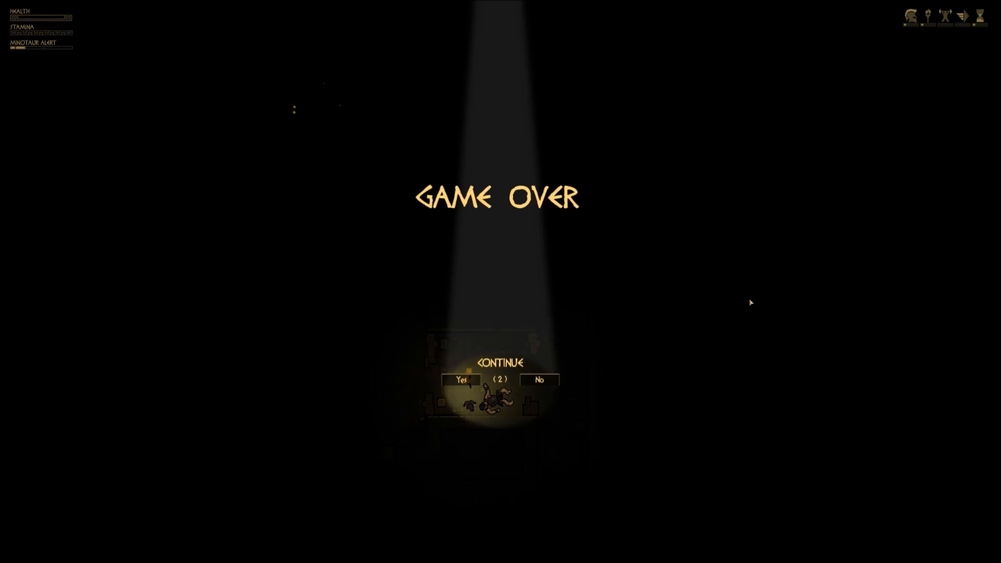
Choose to continue playing after the hero dies
left_click(461, 380)
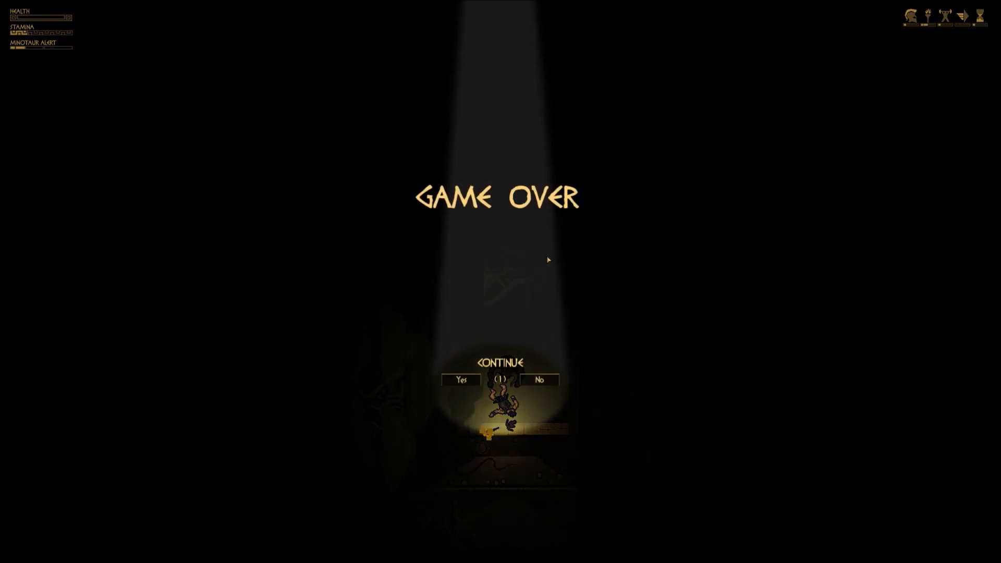
left_click(461, 379)
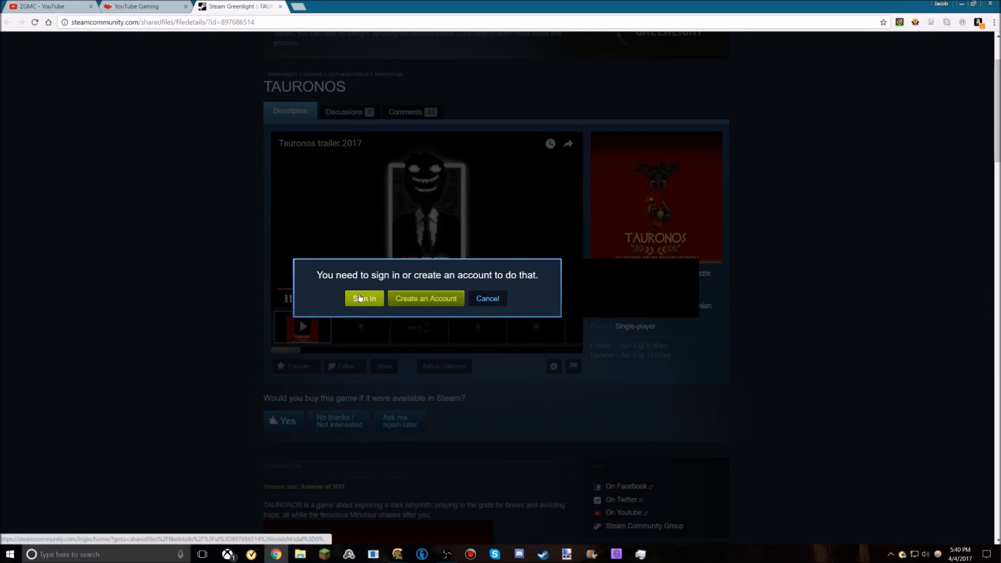
Sign in to the Steam account on Steam Community
left_click(364, 299)
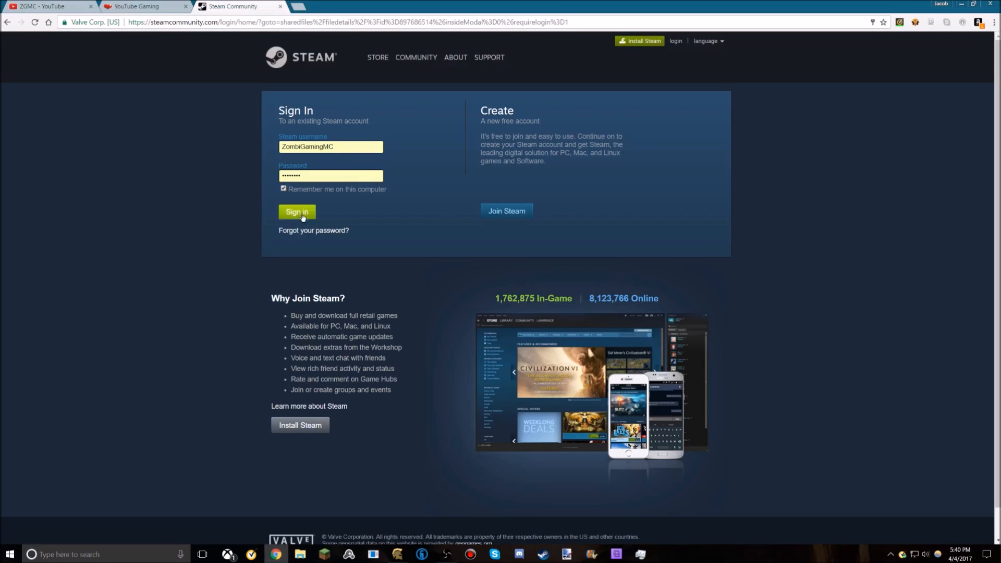
left_click(296, 211)
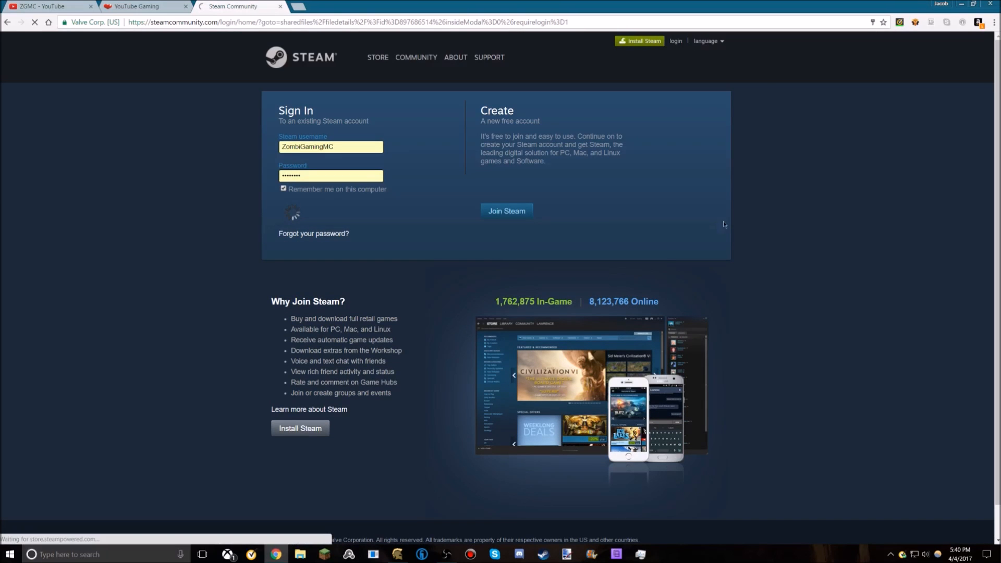
left_click(293, 213)
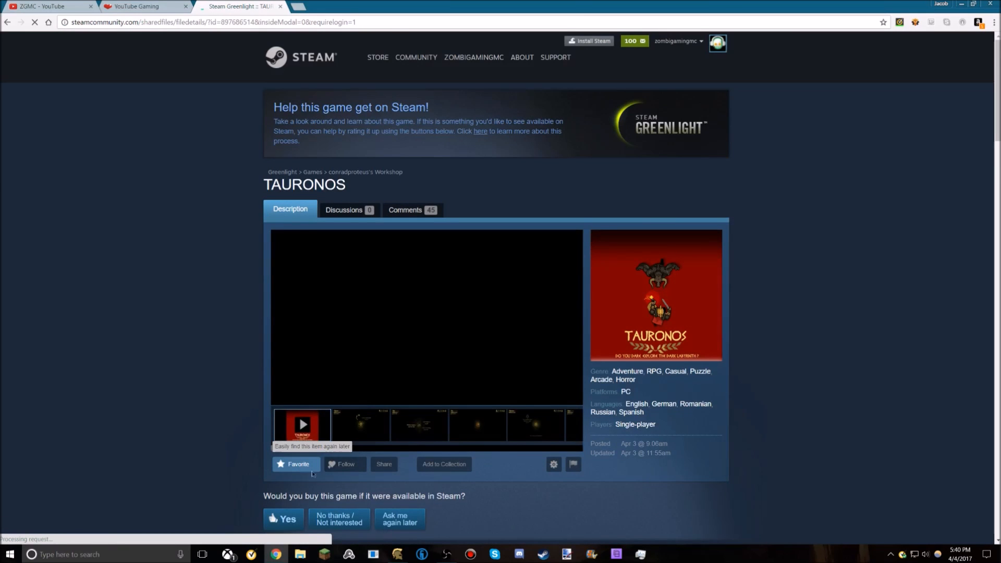
Vote Yes for Tauronos under 'Would you buy this game' on Greenlight
left_click(282, 519)
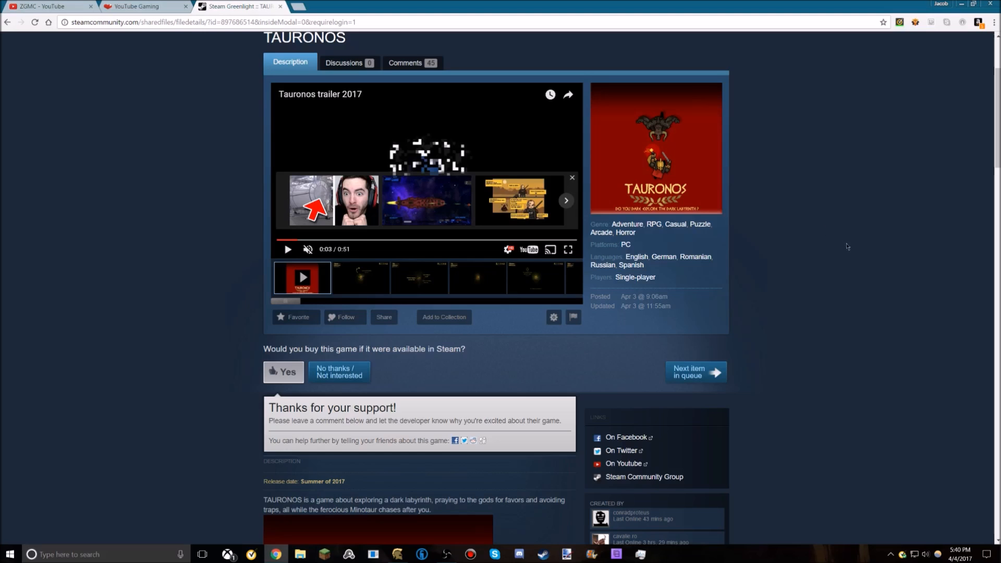
scroll("down", 3)
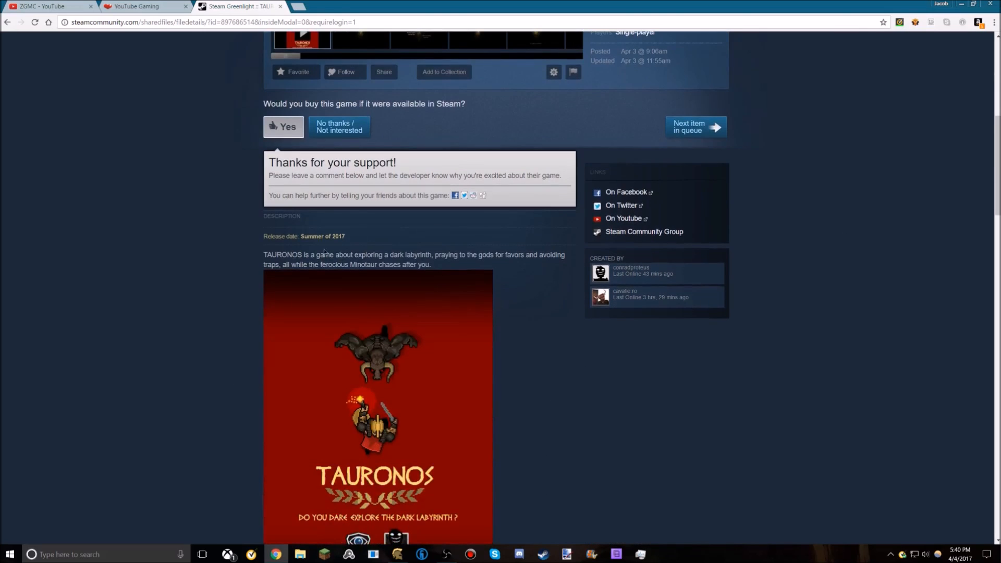
scroll("down", 3)
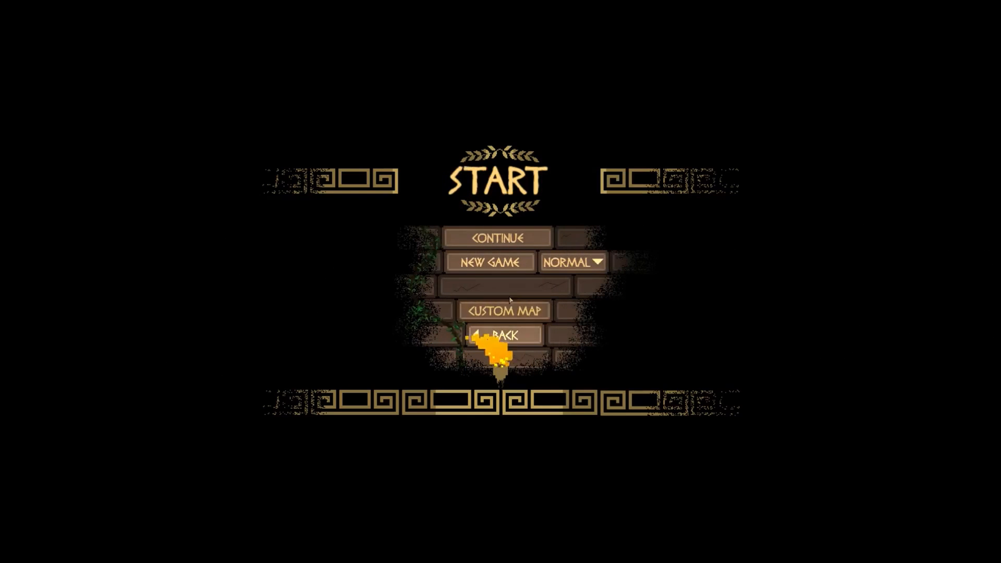
Open the Custom Map list from the Start screen
left_click(503, 311)
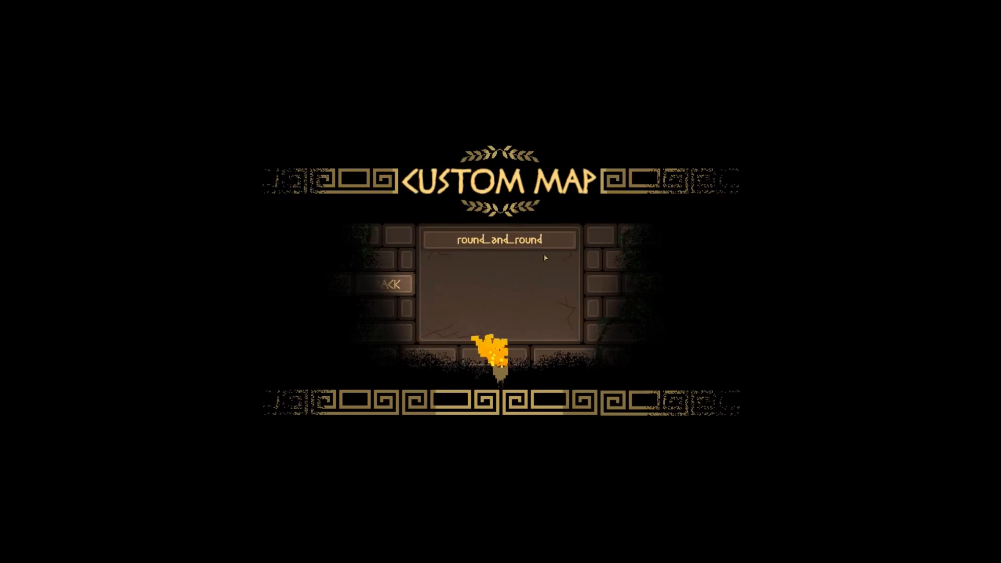
left_click(500, 239)
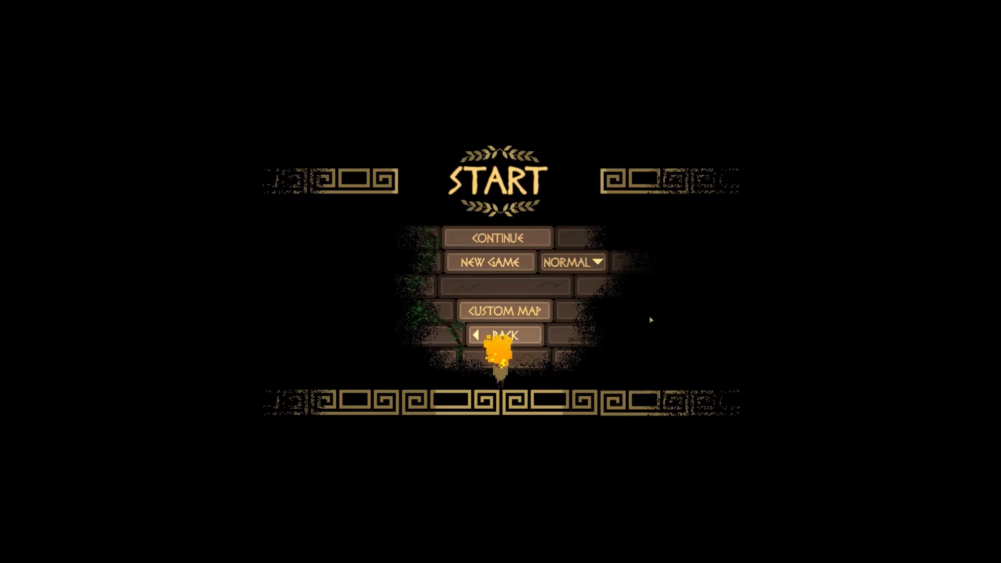
Leave the Start screen and return to the main title menu
left_click(571, 262)
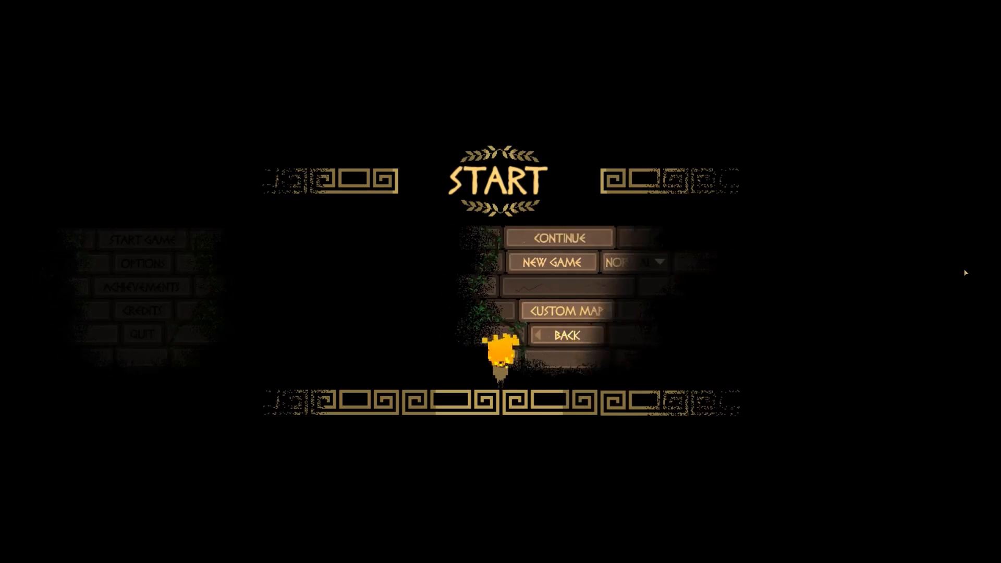
left_click(564, 334)
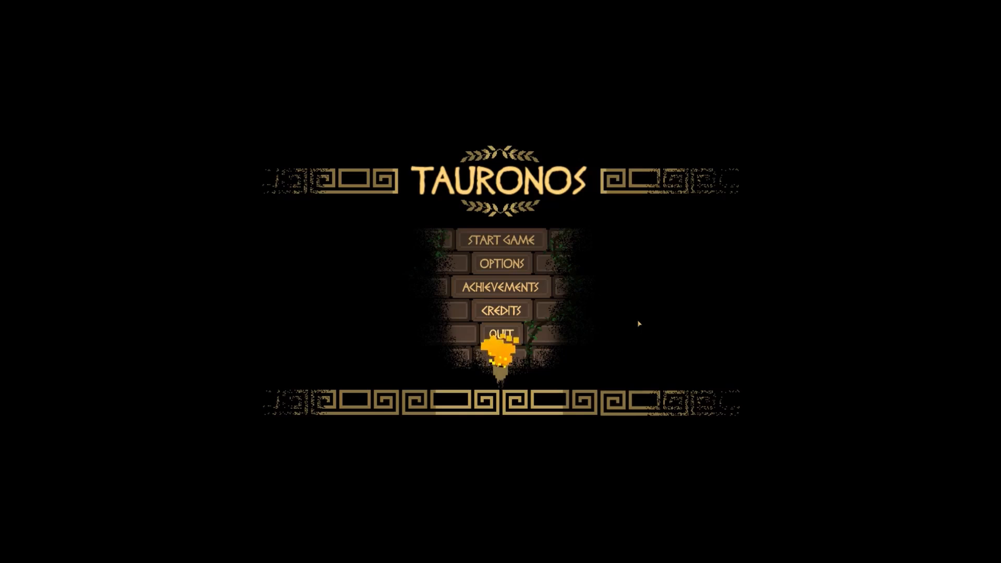